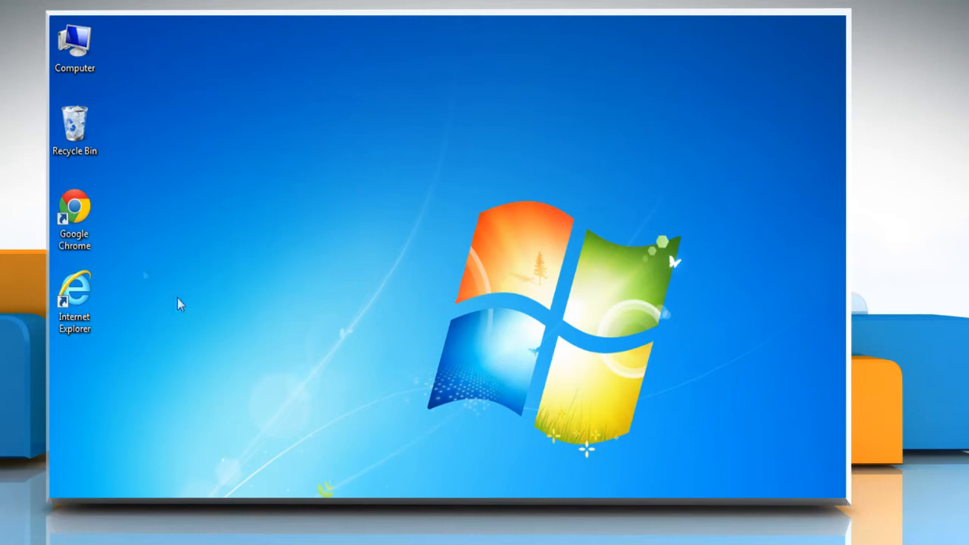
Step: Open the context menu of the Google Chrome desktop shortcut
{"action": "right_click", "coordinate": [74, 208]}
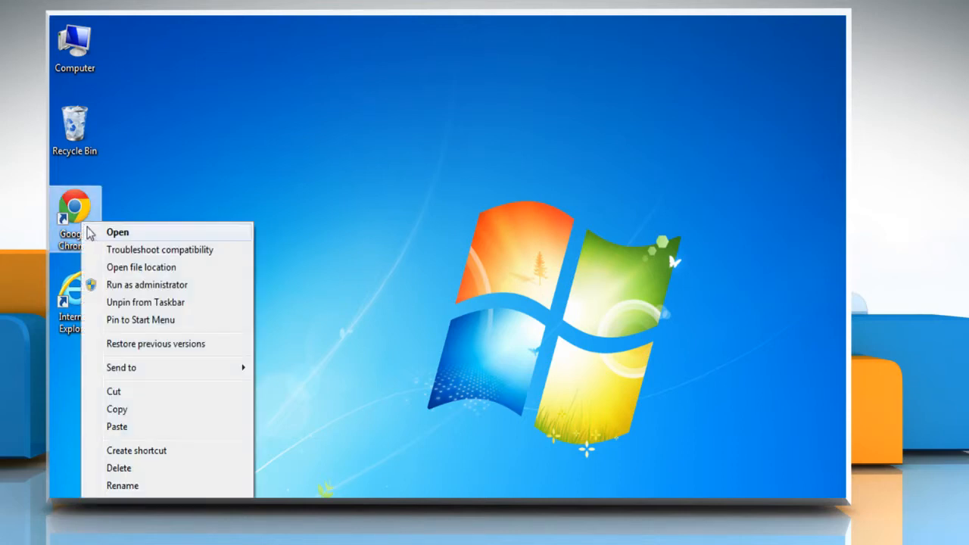
{"action": "left_click", "coordinate": [117, 232]}
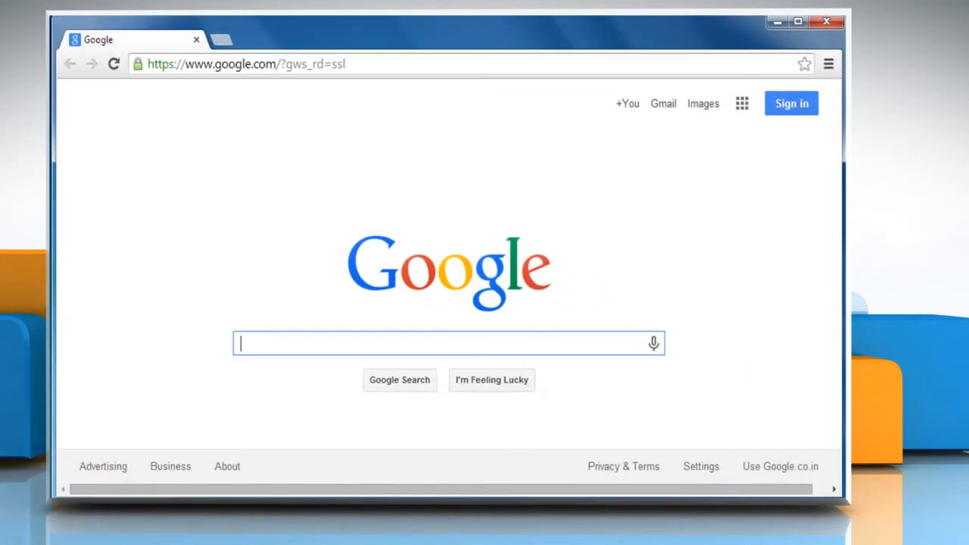
{"action": "type", "text": "mail.yahoo.com"}
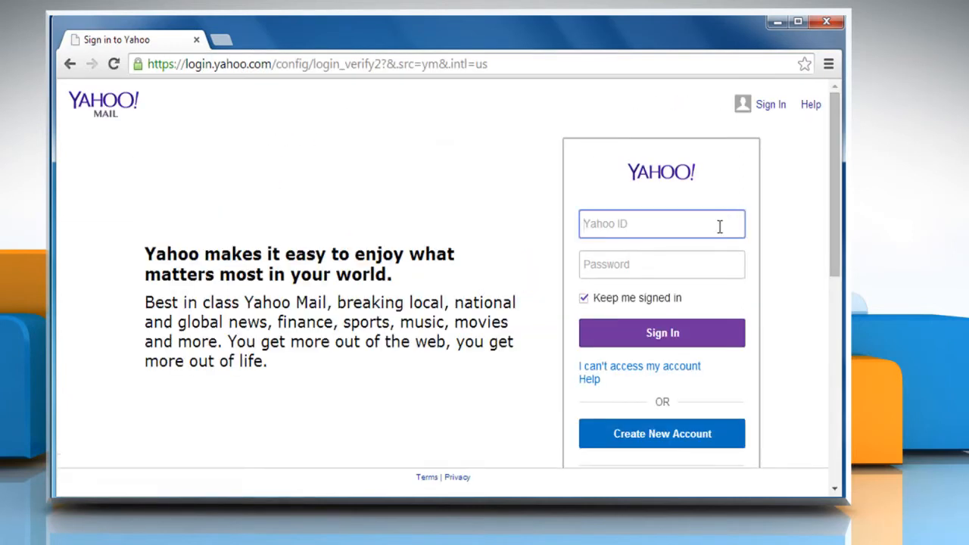
{"action": "type", "text": "adambaldwin80"}
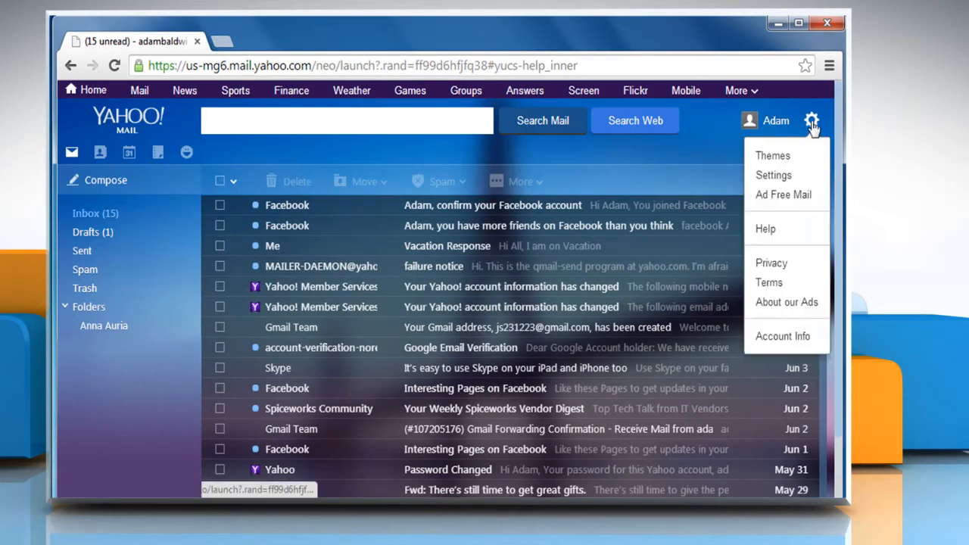
{"action": "mouse_move", "coordinate": [772, 155]}
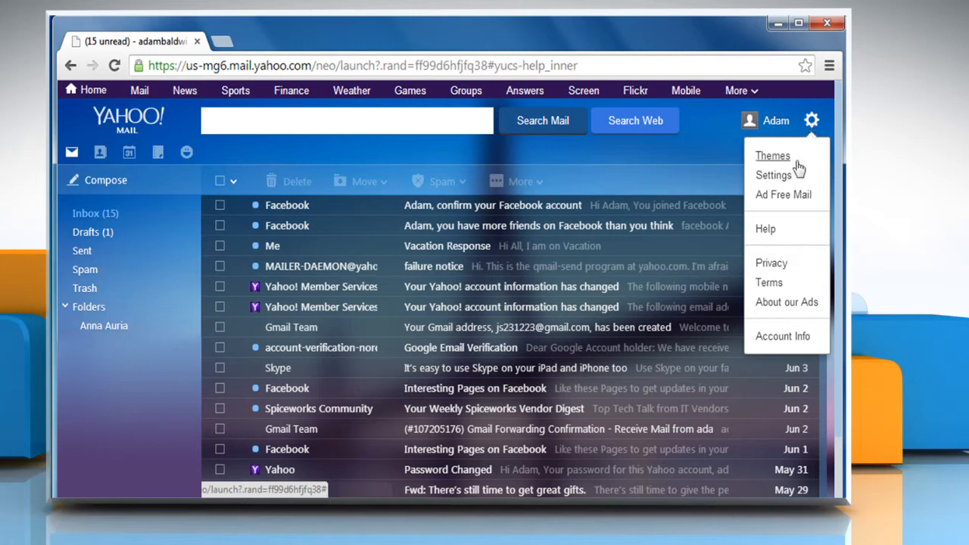
Step: Open Settings from the Yahoo Mail gear menu
{"action": "left_click", "coordinate": [773, 175]}
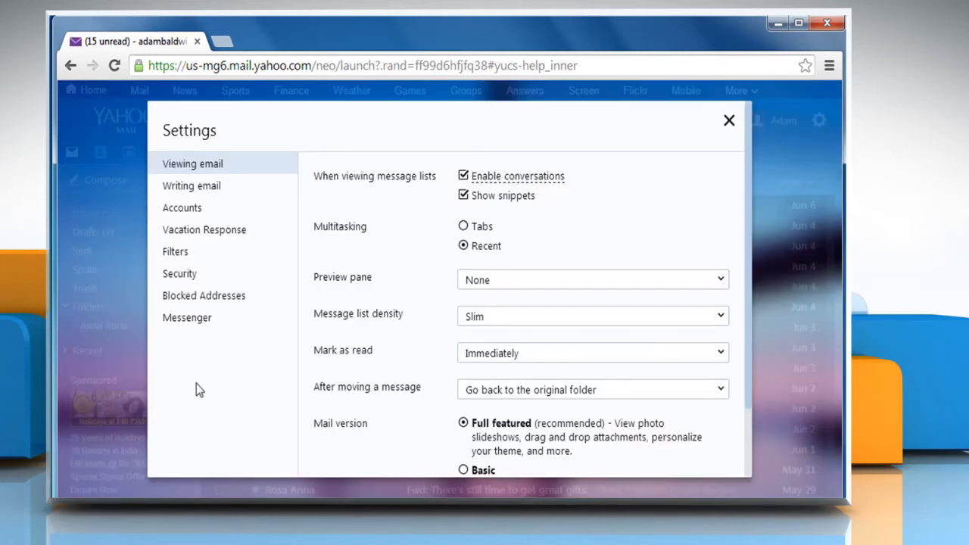
{"action": "mouse_move", "coordinate": [204, 229]}
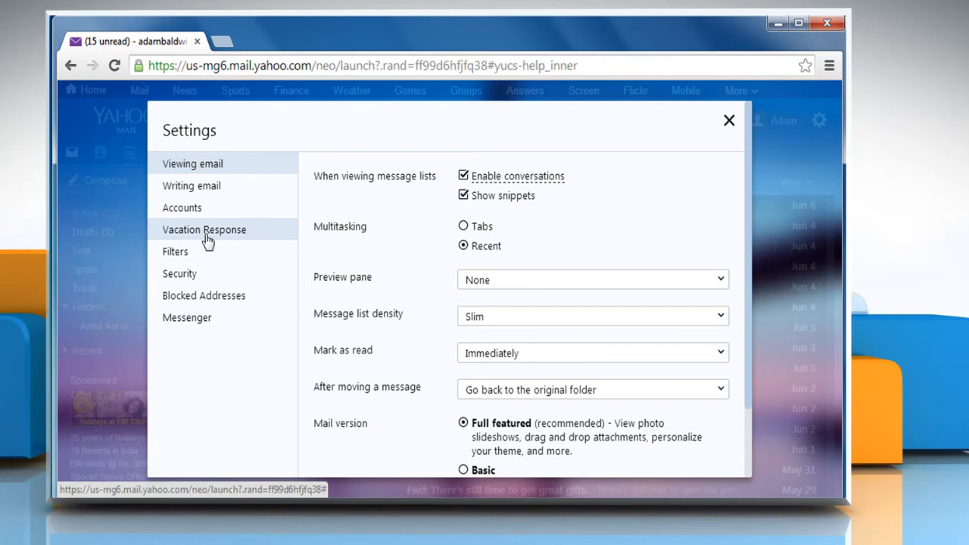
Step: Enable the vacation response from June 12 until June 15, 2014
{"action": "left_click", "coordinate": [204, 229]}
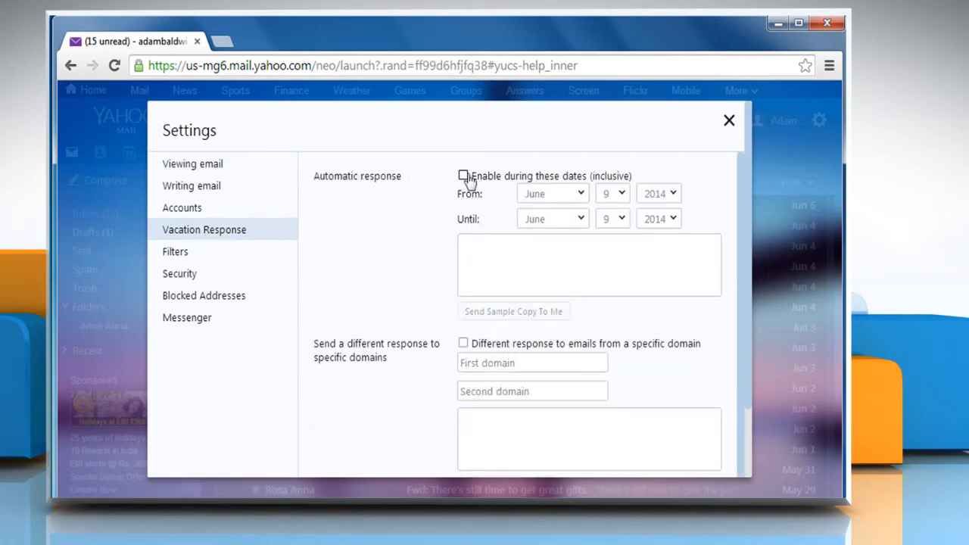
{"action": "left_click", "coordinate": [464, 176]}
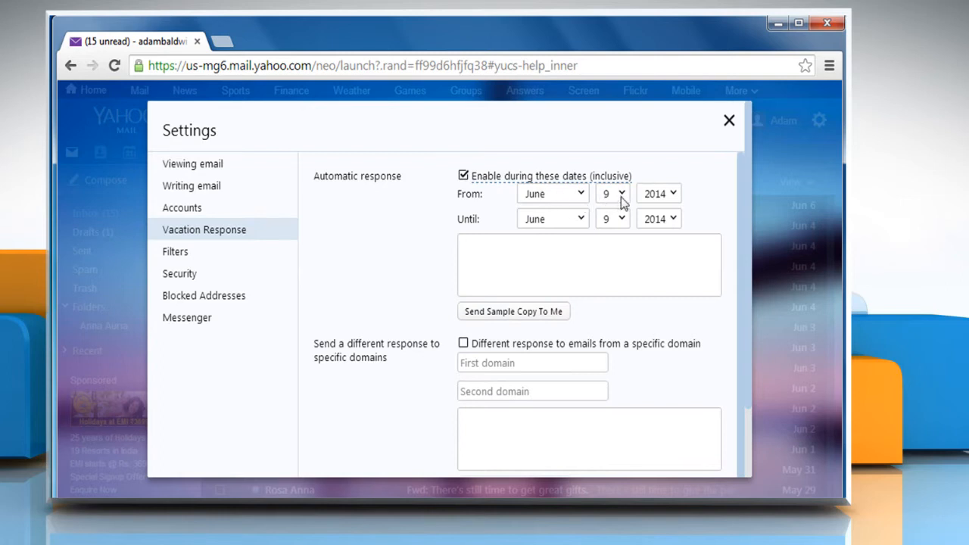
{"action": "left_click", "coordinate": [621, 193]}
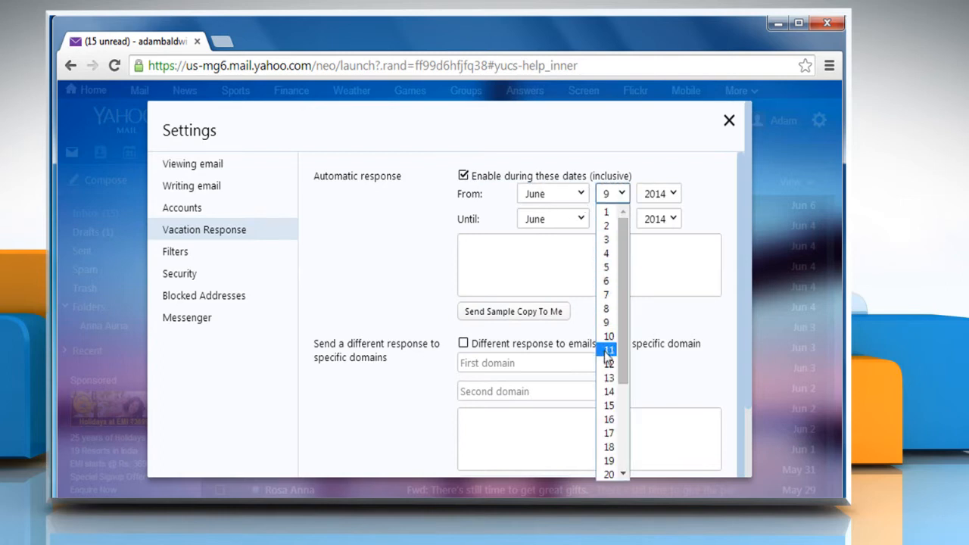
{"action": "left_click", "coordinate": [609, 363]}
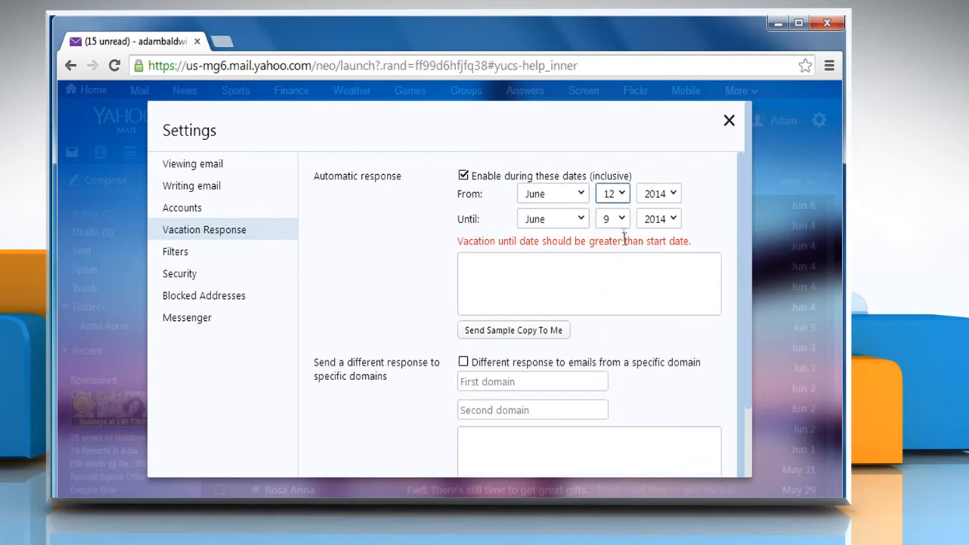
{"action": "left_click", "coordinate": [612, 218]}
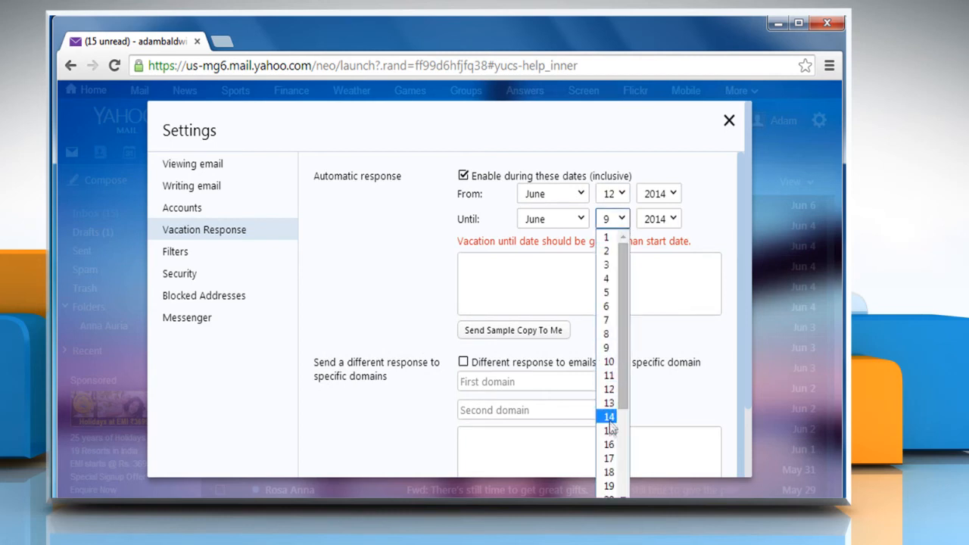
{"action": "left_click", "coordinate": [608, 430]}
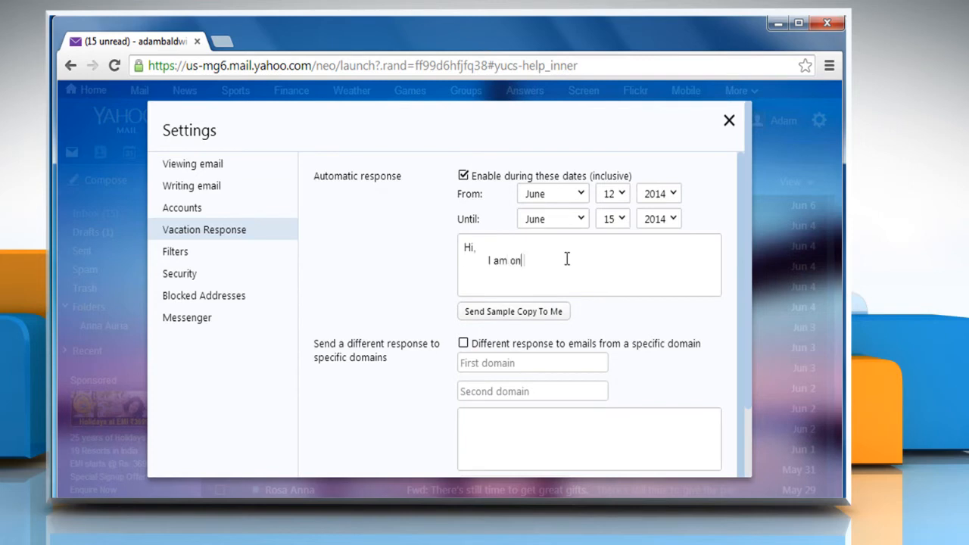
Step: Type the vacation message saying you are on vacation, signed 'Regard,' with a name
{"action": "type", "text": "vacation."}
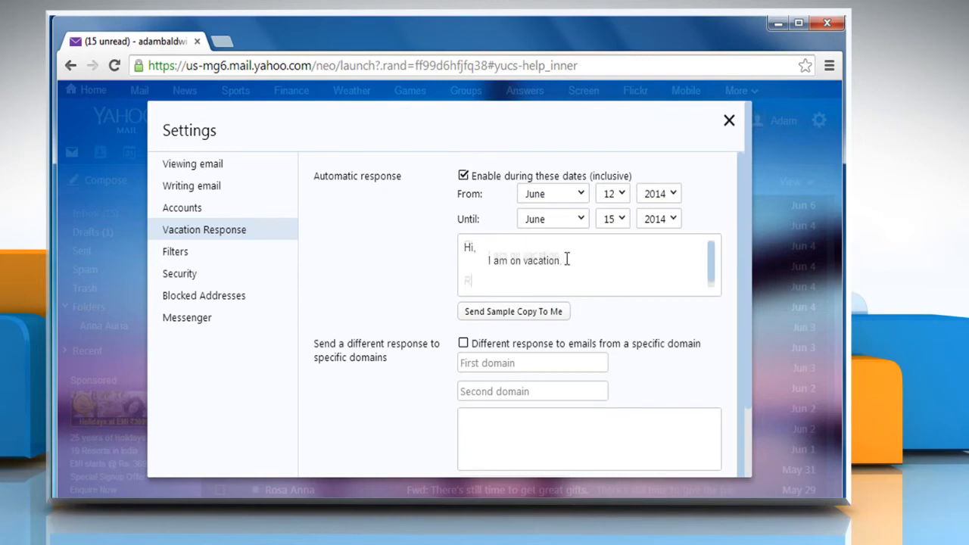
{"action": "type", "text": "Regard,"}
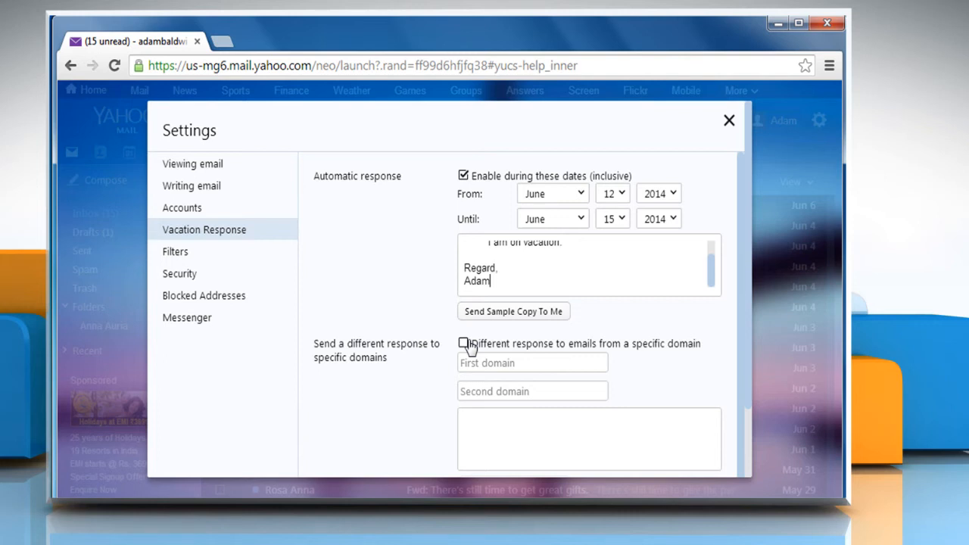
Step: Add an out-of-town-until-Saturday reply for iyogi.com senders and save the vacation settings
{"action": "left_click", "coordinate": [464, 343]}
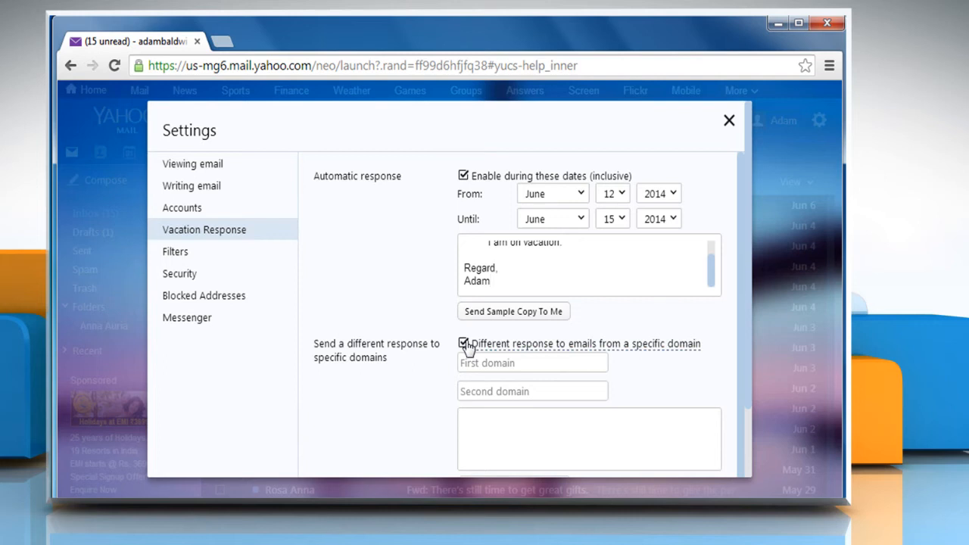
{"action": "type", "text": "iyogi.com"}
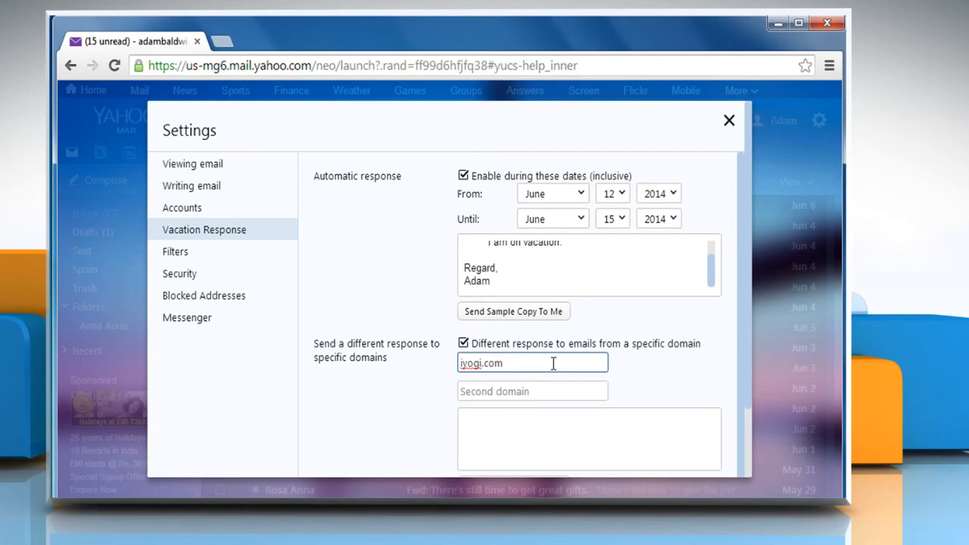
{"action": "type", "text": "iyogi.net"}
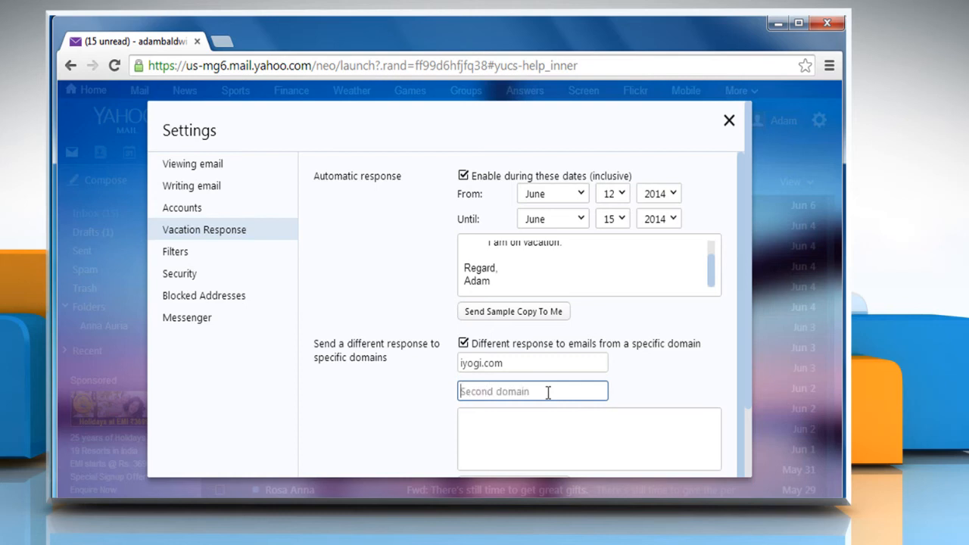
{"action": "type", "text": "0"}
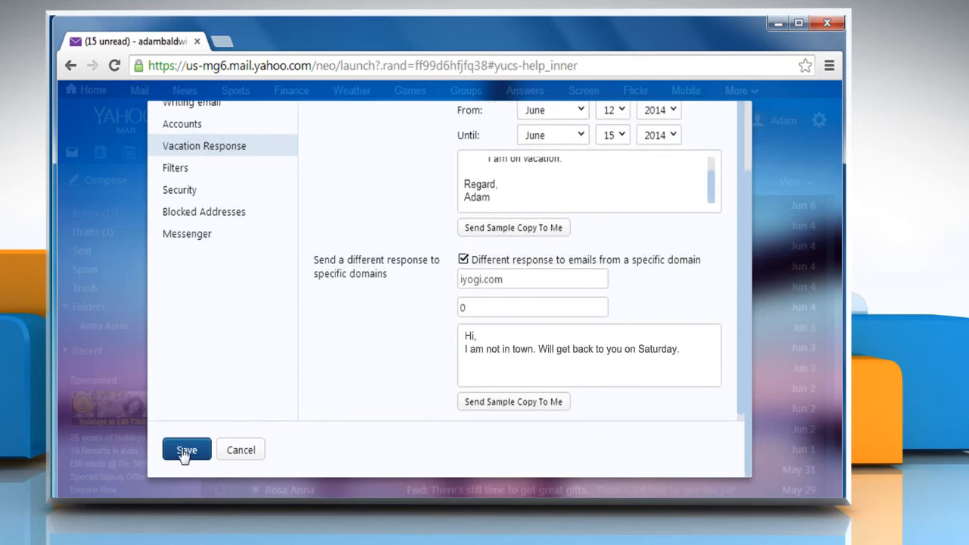
{"action": "left_click", "coordinate": [187, 450]}
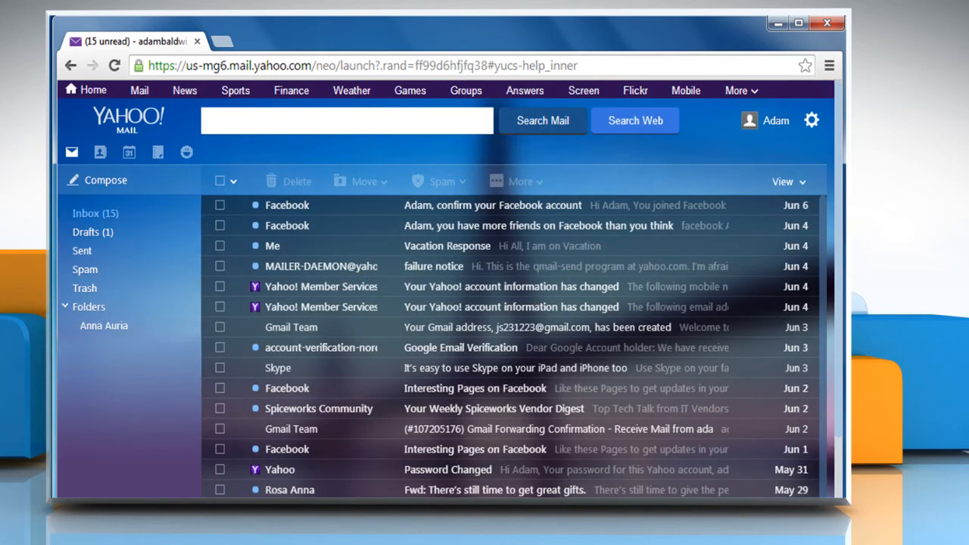